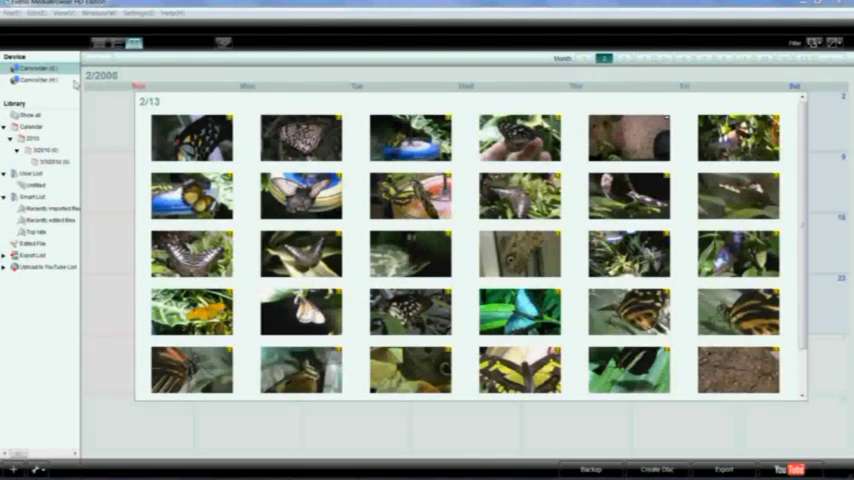
pyautogui.moveTo(508, 50)
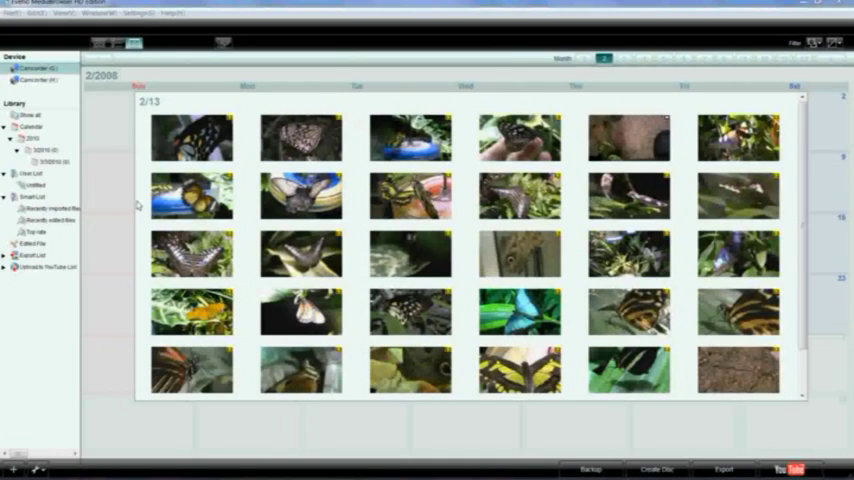
# Step: Open the 2/13 day view from the month calendar popup
pyautogui.click(32, 127)
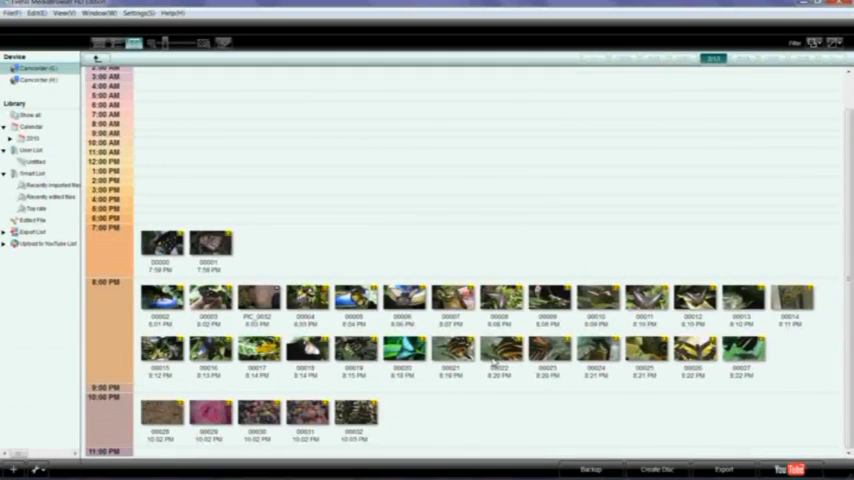
pyautogui.moveTo(494, 362)
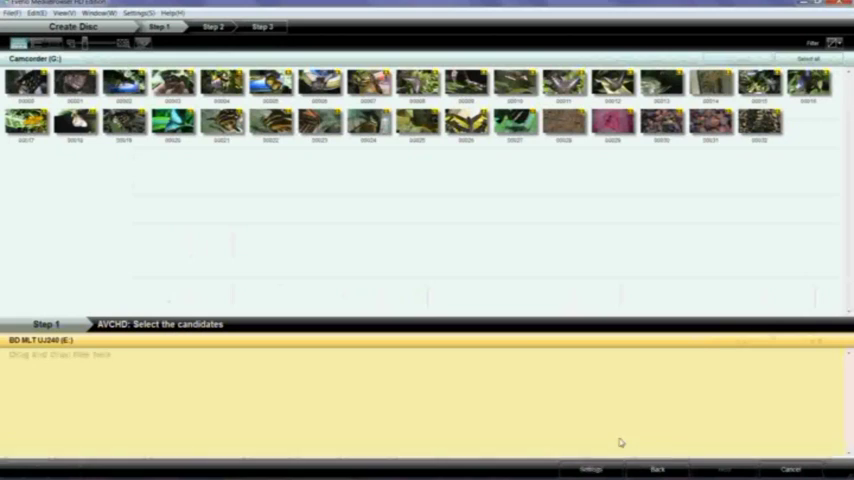
pyautogui.moveTo(595, 325)
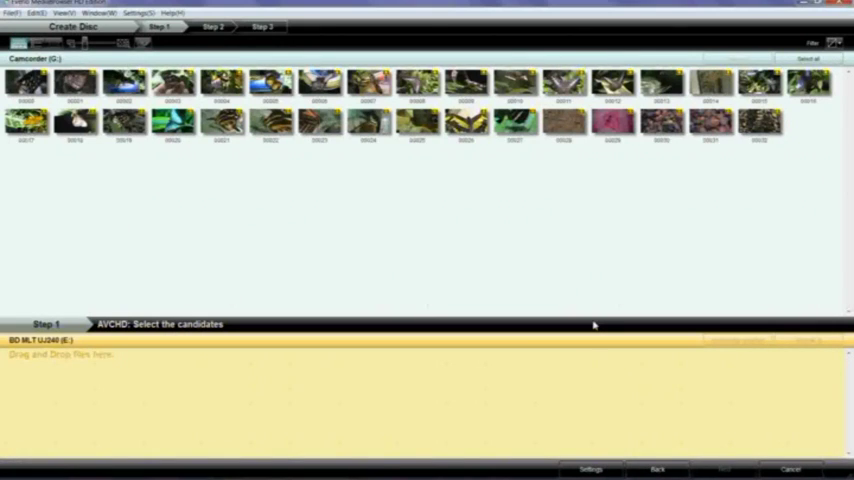
pyautogui.moveTo(191, 159)
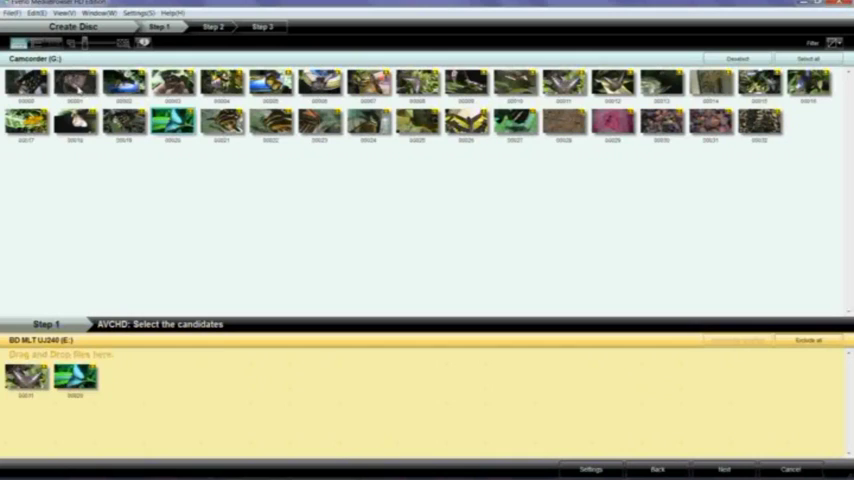
# Step: Drag the last butterfly clip into the disc area and advance to Step 2 Confirm
pyautogui.moveTo(75, 82); pyautogui.dragTo(124, 378)
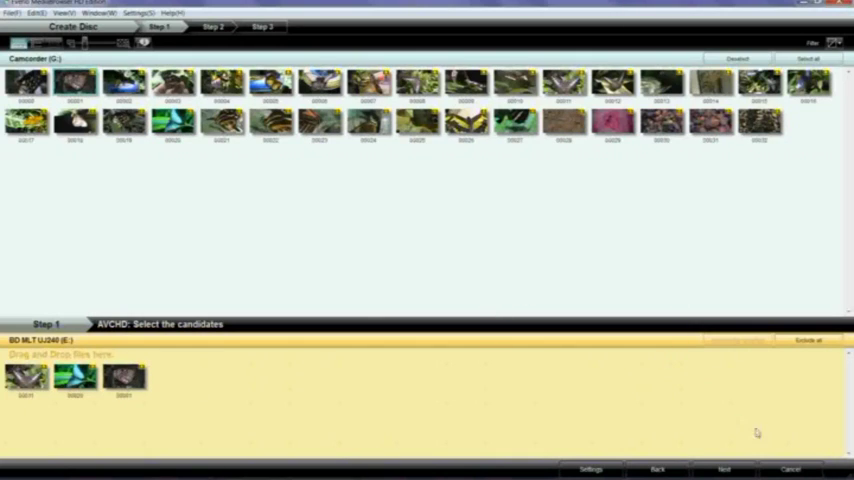
pyautogui.click(723, 469)
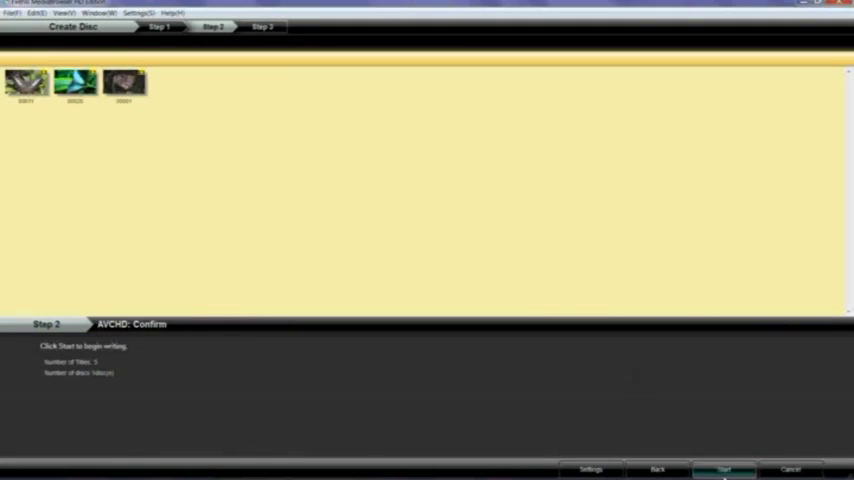
# Step: Start writing the three butterfly clips to the AVCHD disc
pyautogui.click(723, 469)
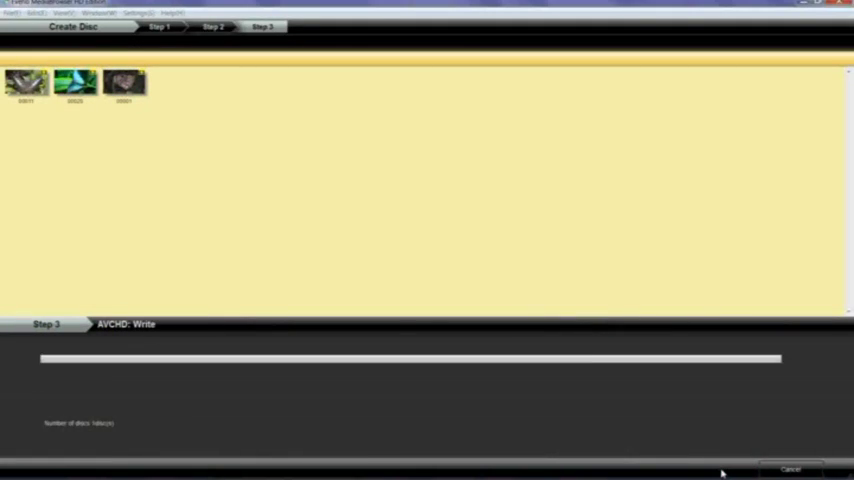